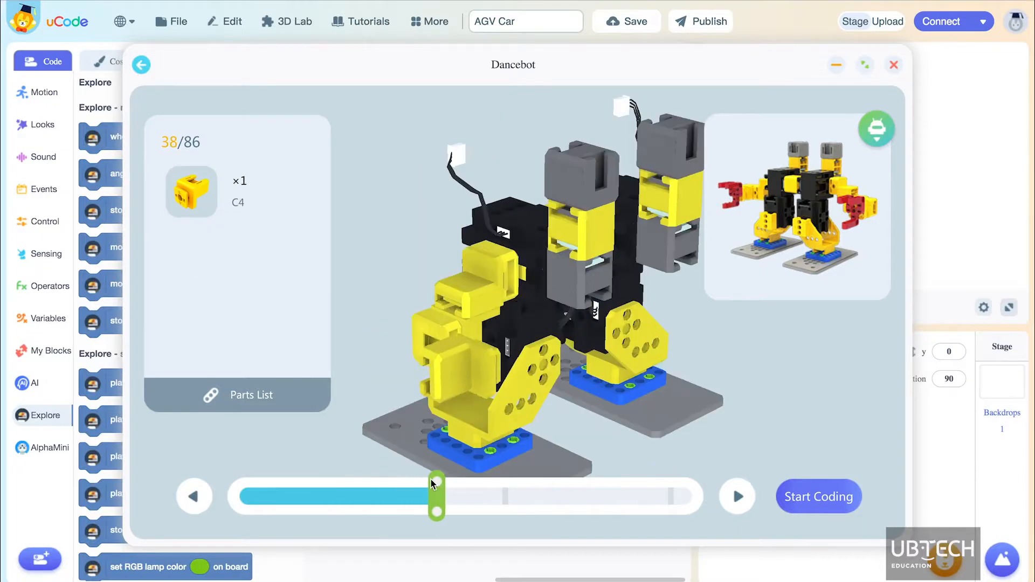
Drag the Dancebot 3D build progress slider forward to show more assembled parts
left_click_drag(438, 496, 517, 497)
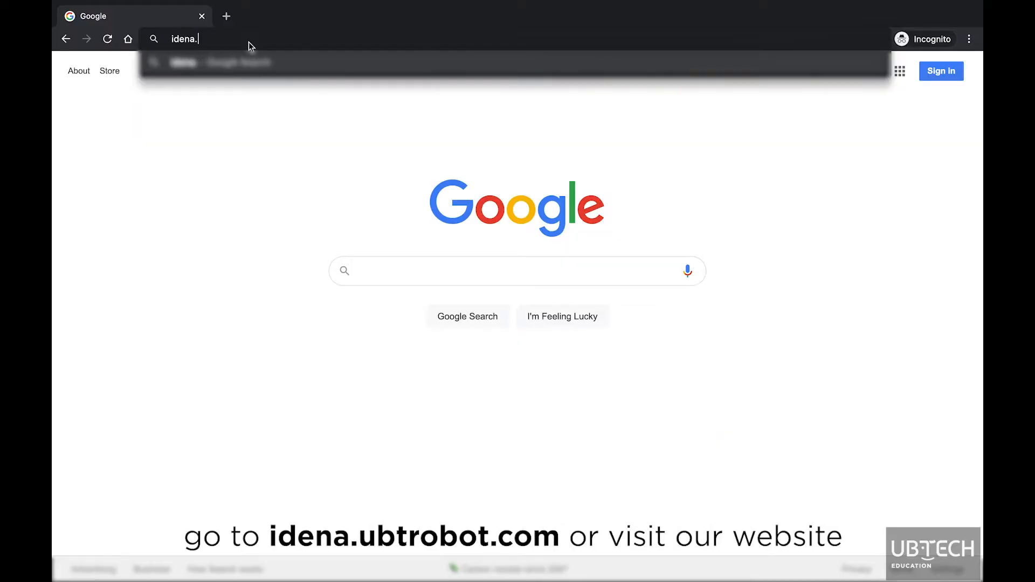
Enter the idena.ubtrobot.com address in Chrome to load the uCode site
type("ubtrobo")
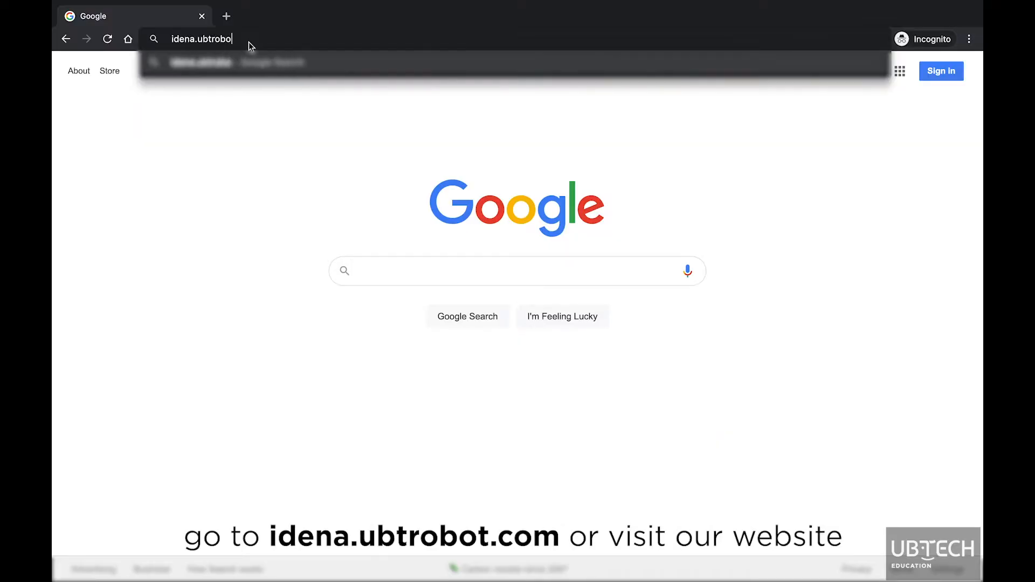
key("Enter")
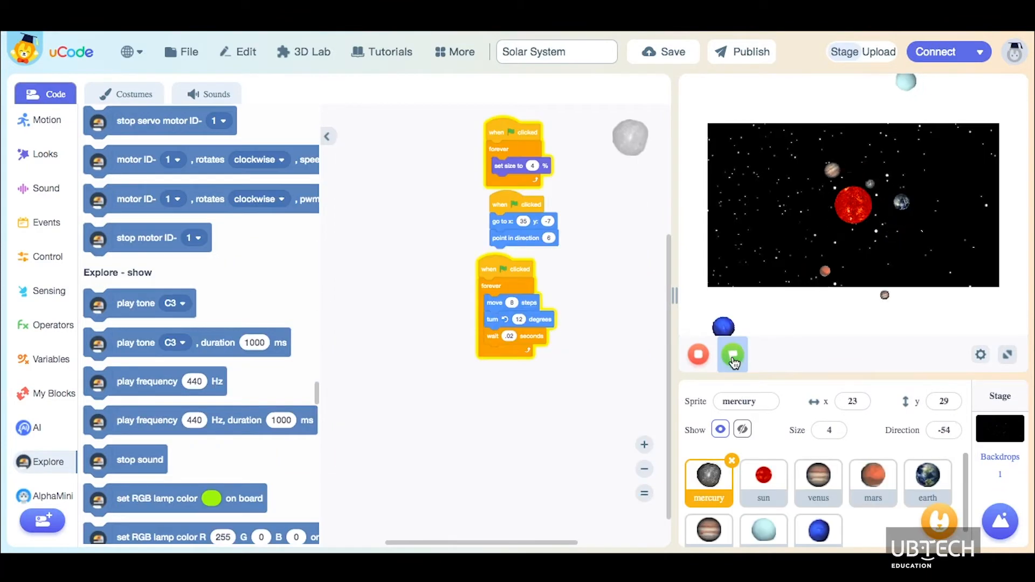
Run the Solar System animation with the green flag, then restart it
left_click(733, 355)
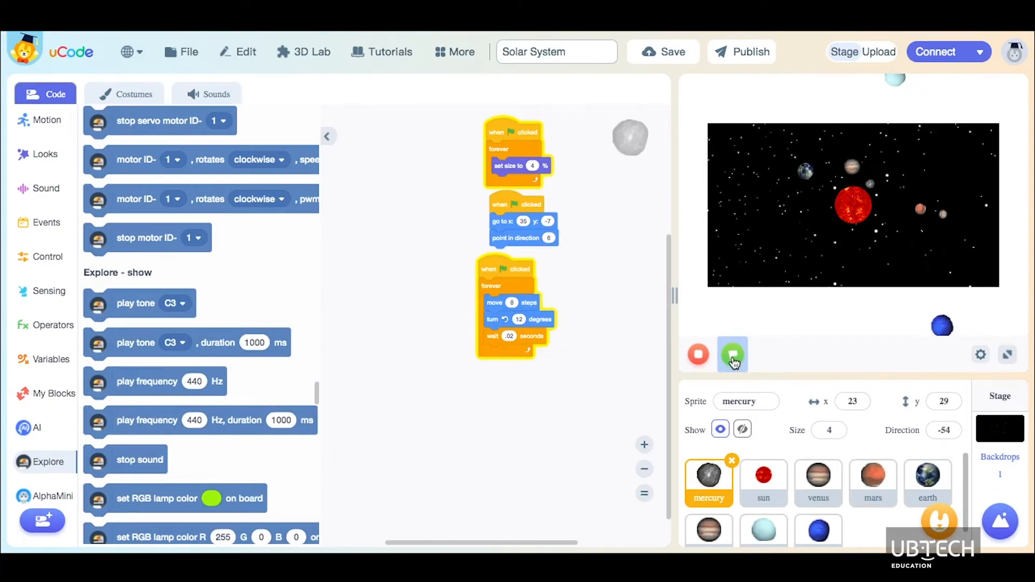
left_click(733, 355)
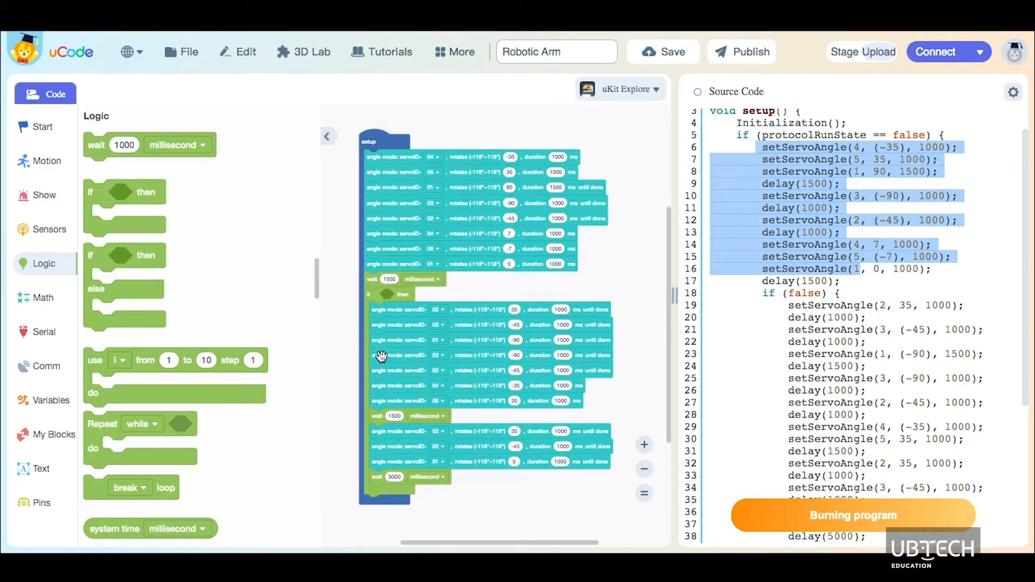
Place a DigitalWrite pin 2 HIGH block from Pins below the wait 1500 block
left_click(51, 400)
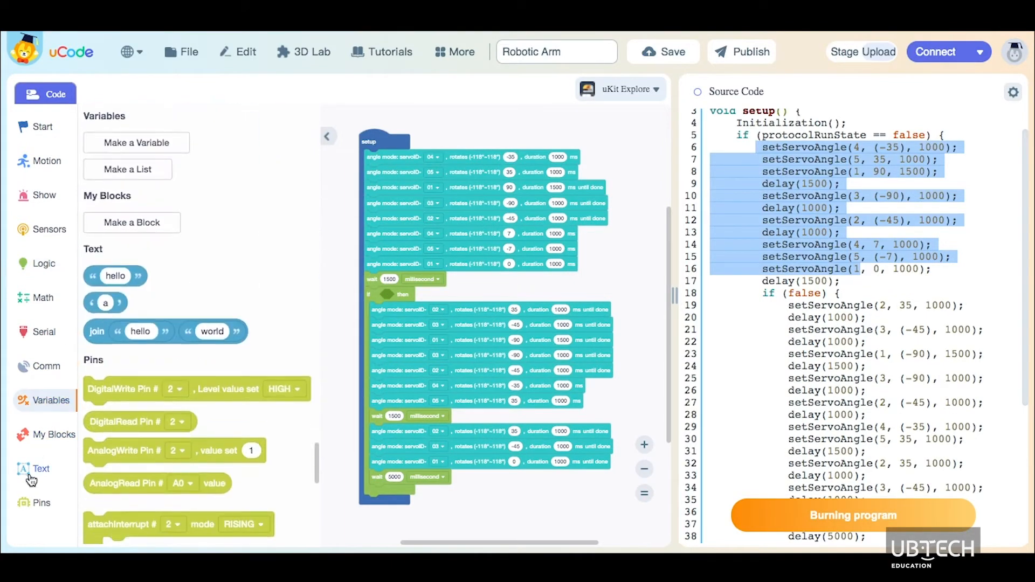
left_click(41, 469)
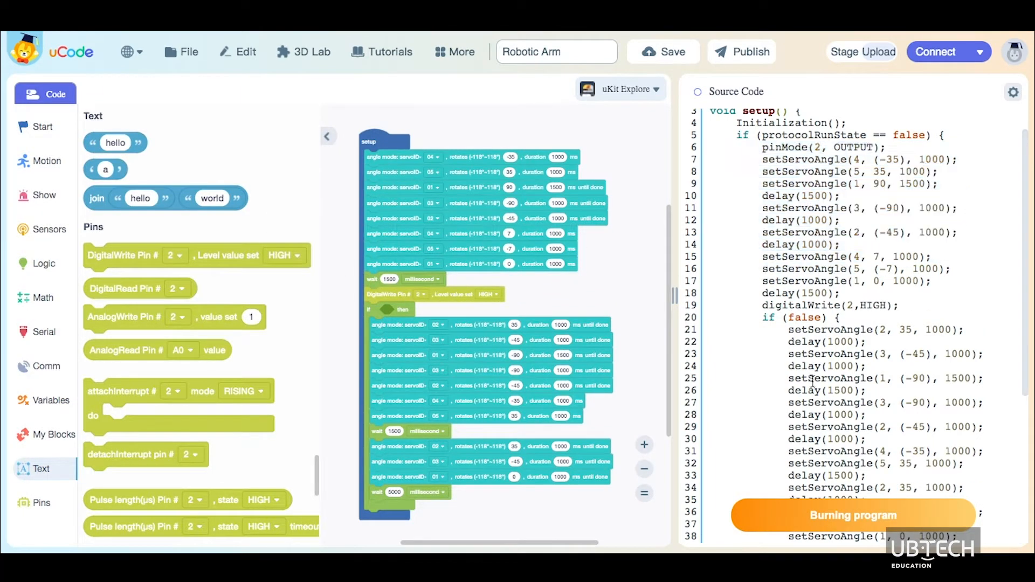
scroll("down", 3)
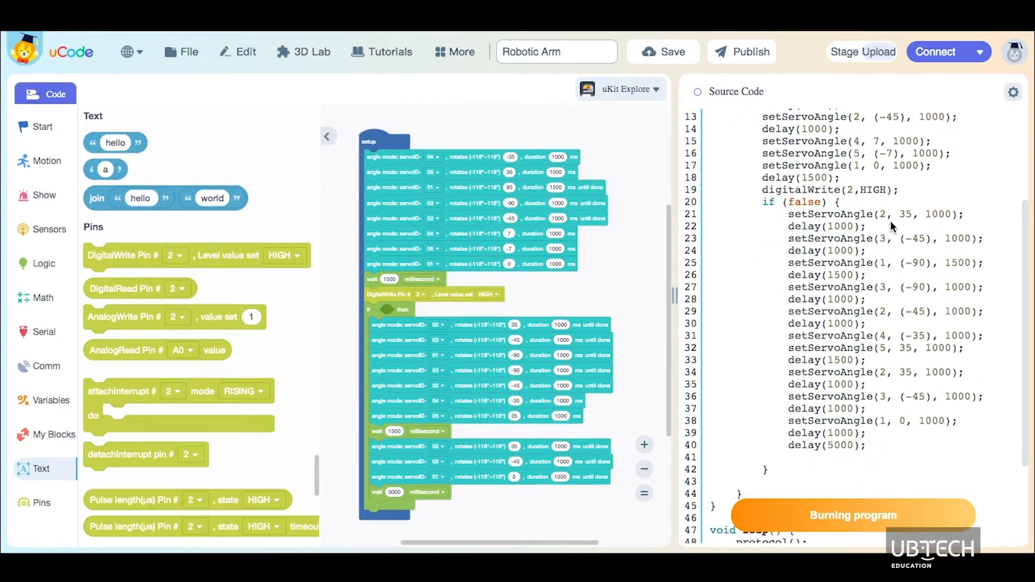
left_click_drag(806, 214, 911, 286)
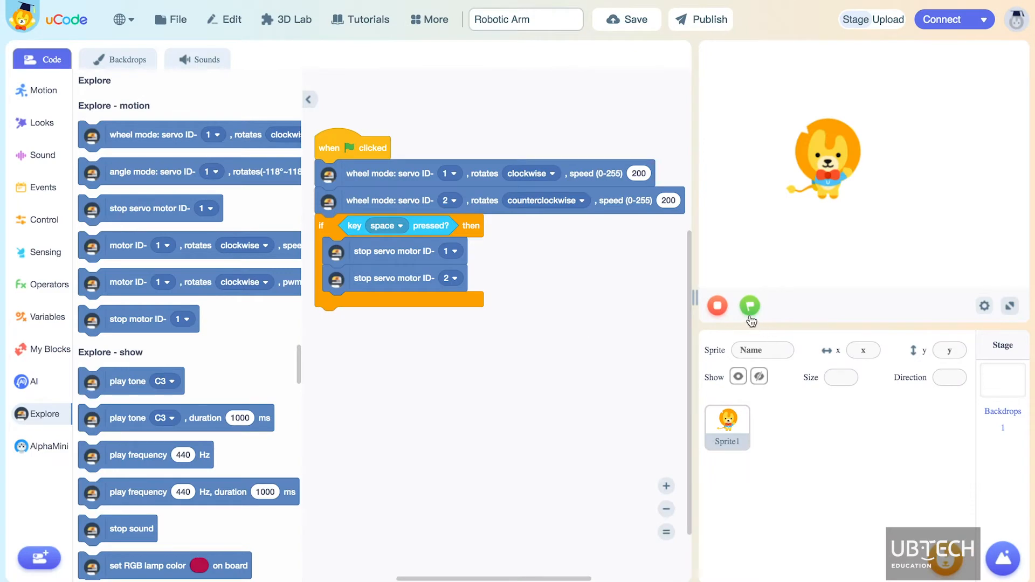
Run the wheel-mode servo script, select uKit Explore, and download the USB Connection Assistant
left_click(750, 306)
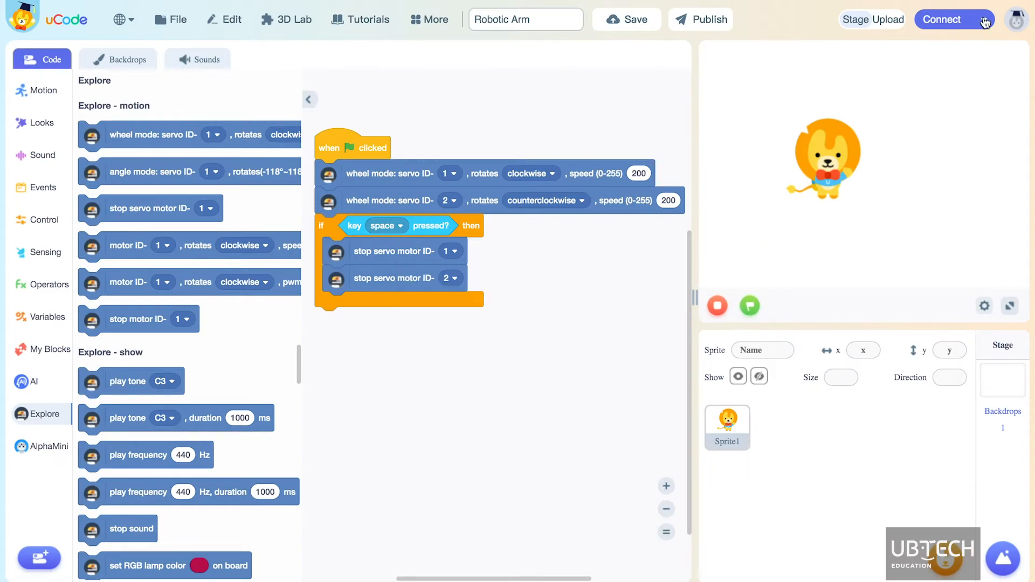
left_click(950, 20)
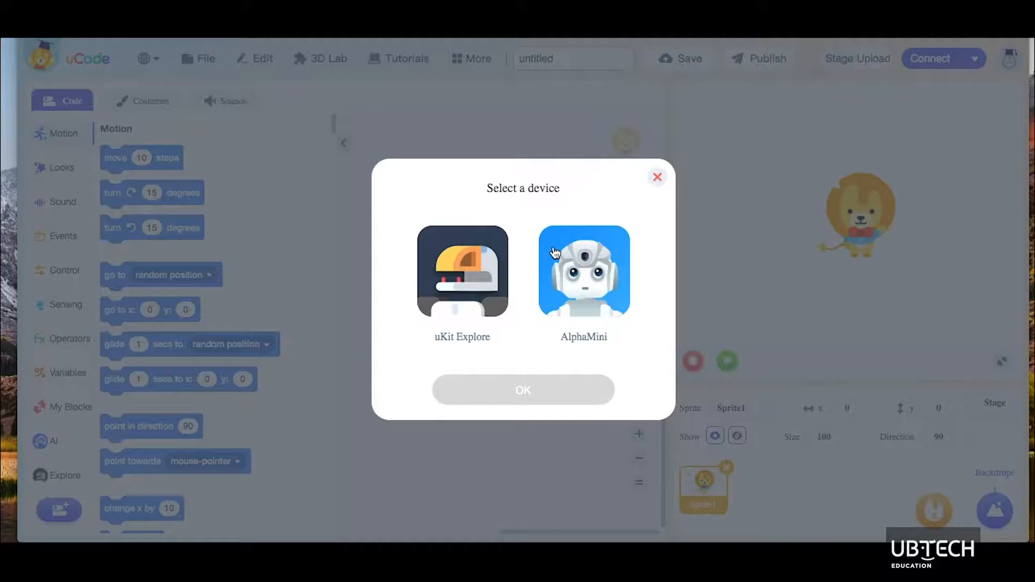
left_click(462, 271)
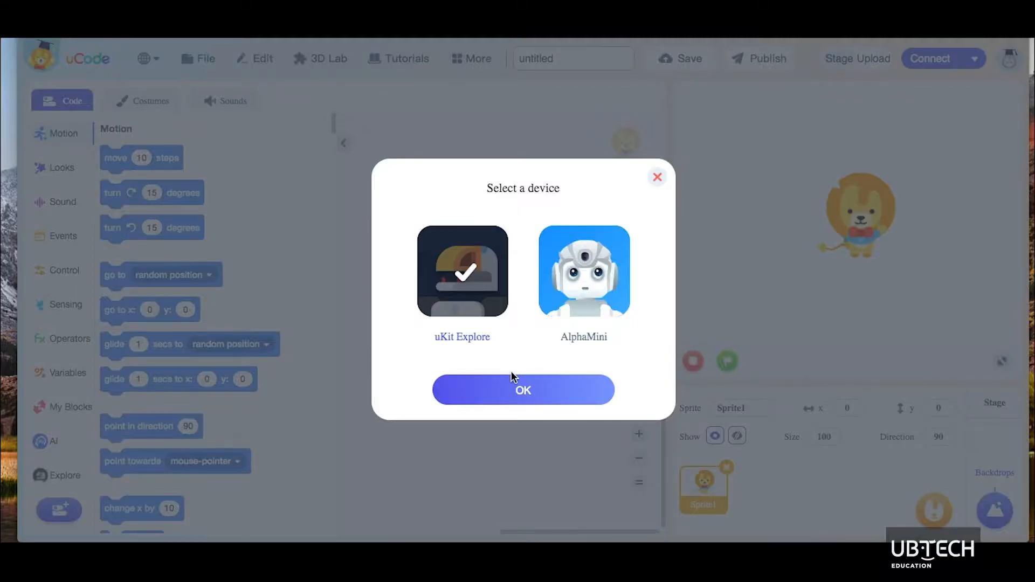
left_click(524, 390)
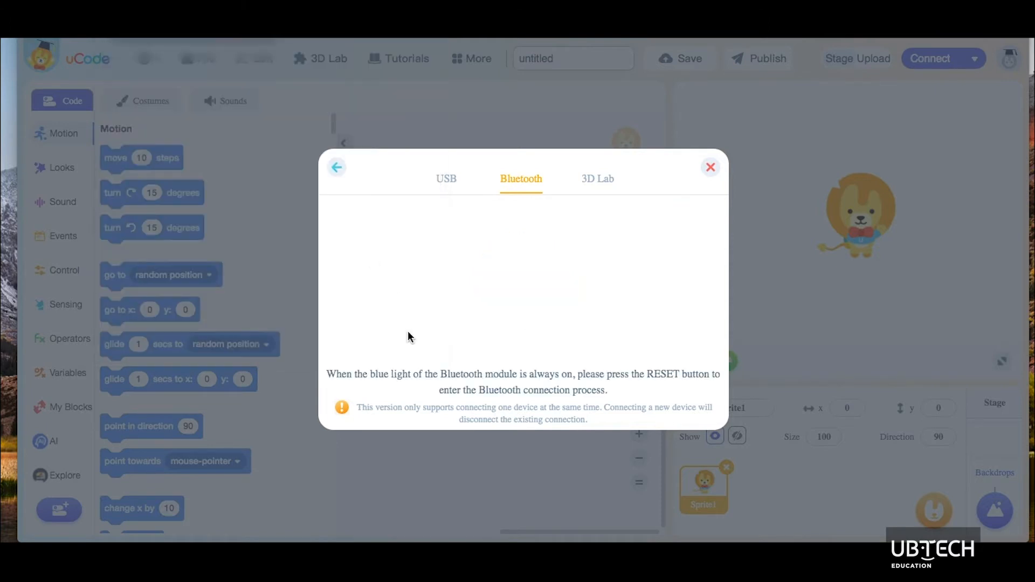
left_click(446, 179)
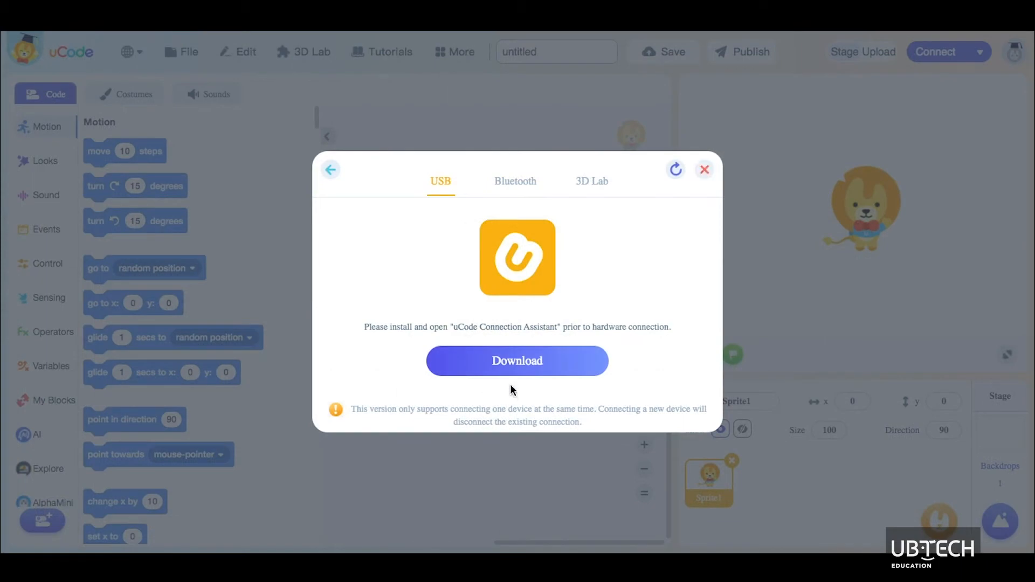
left_click(517, 360)
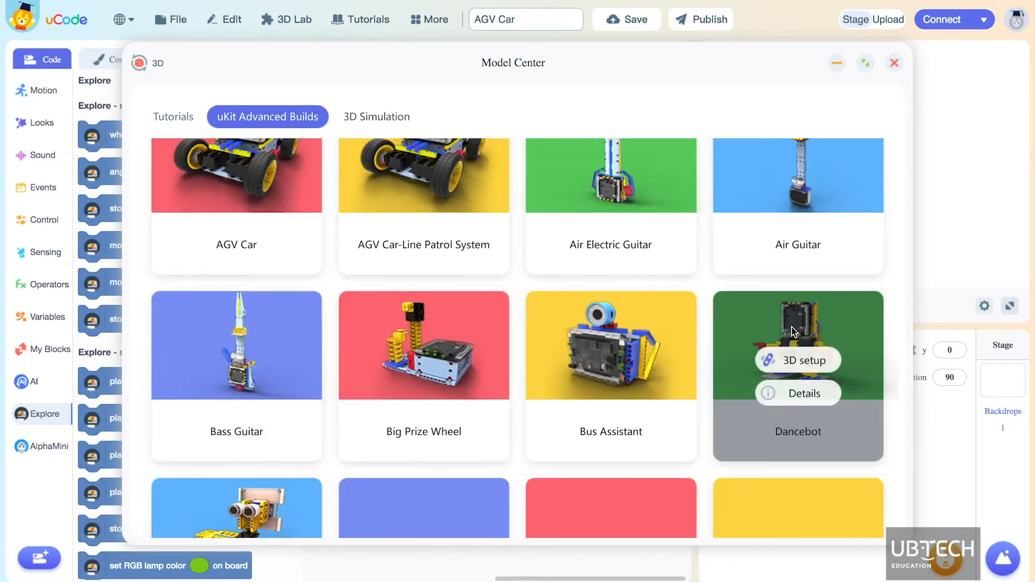
Open Dancebot's 3D setup, advance two parts, then open an example from Tutorials
left_click(798, 359)
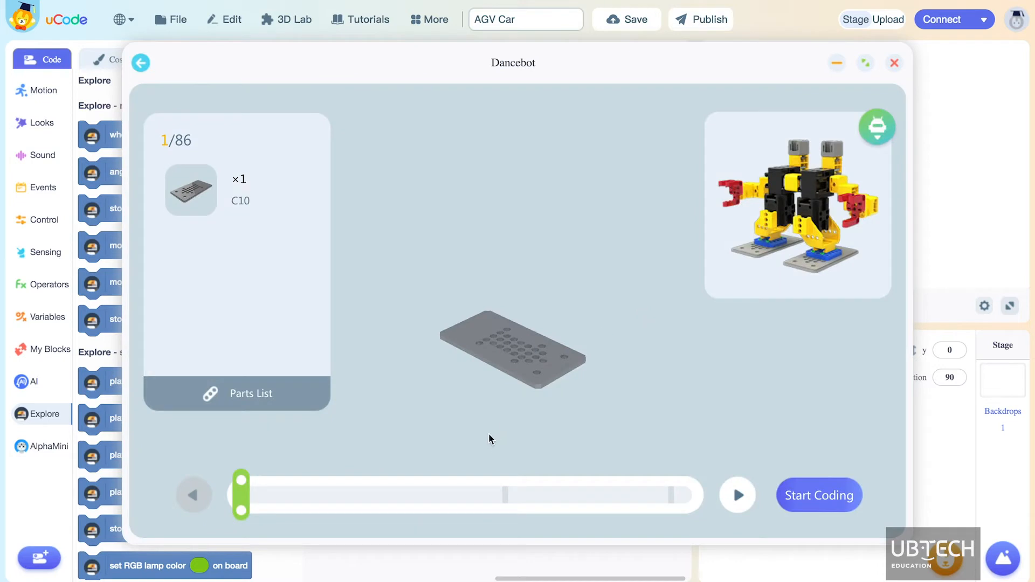
left_click(737, 495)
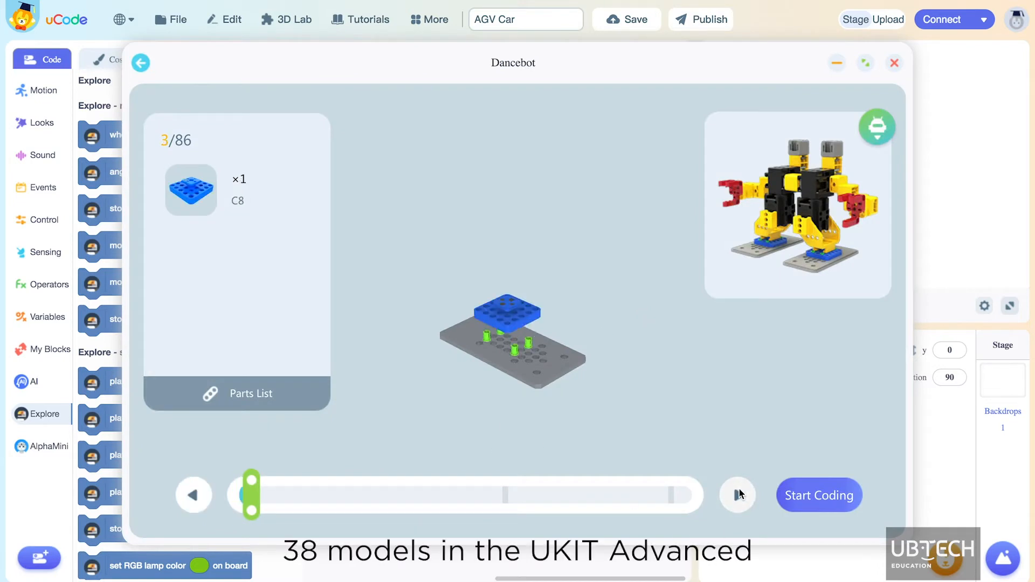
left_click(737, 495)
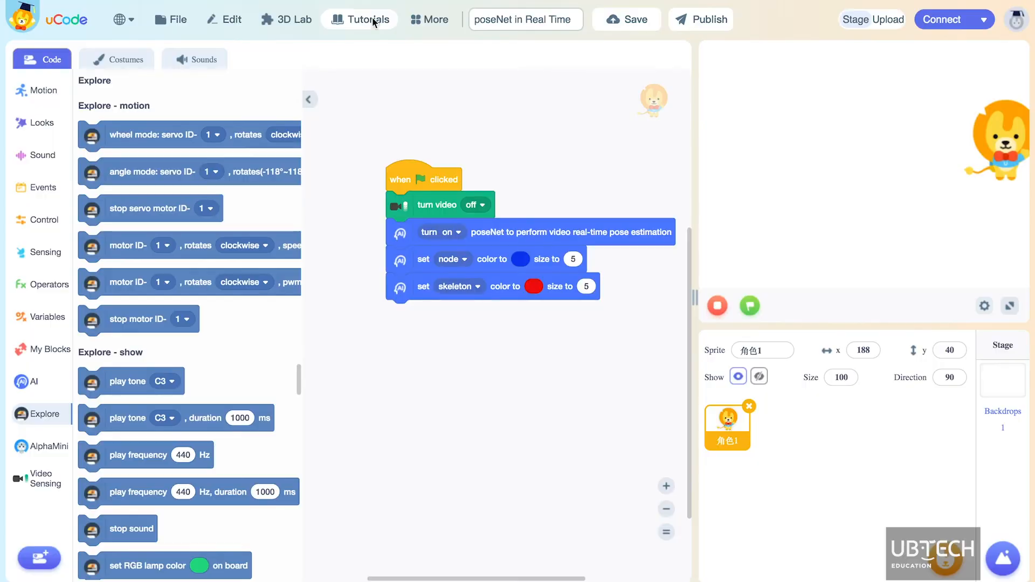
left_click(359, 18)
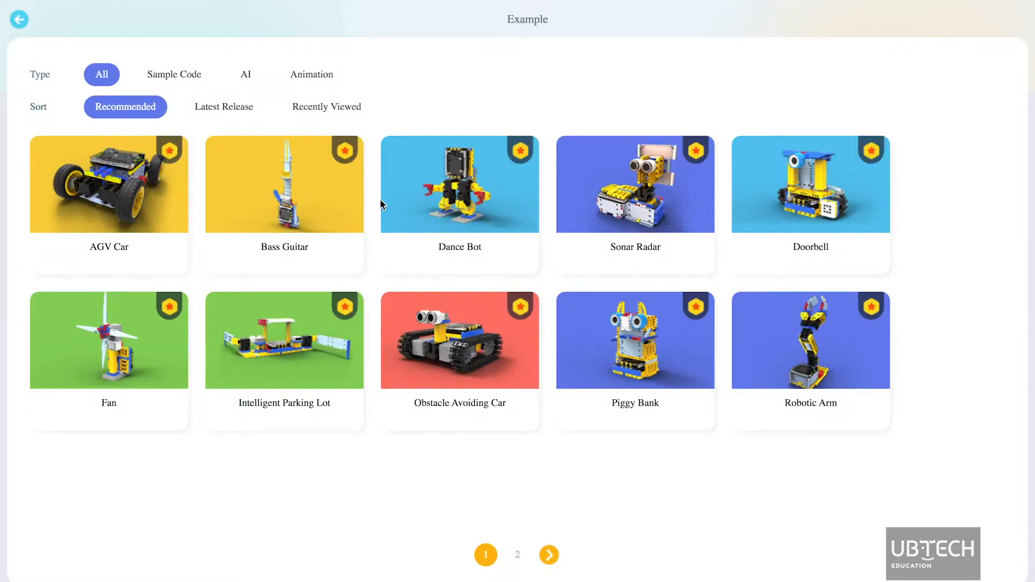
left_click(246, 74)
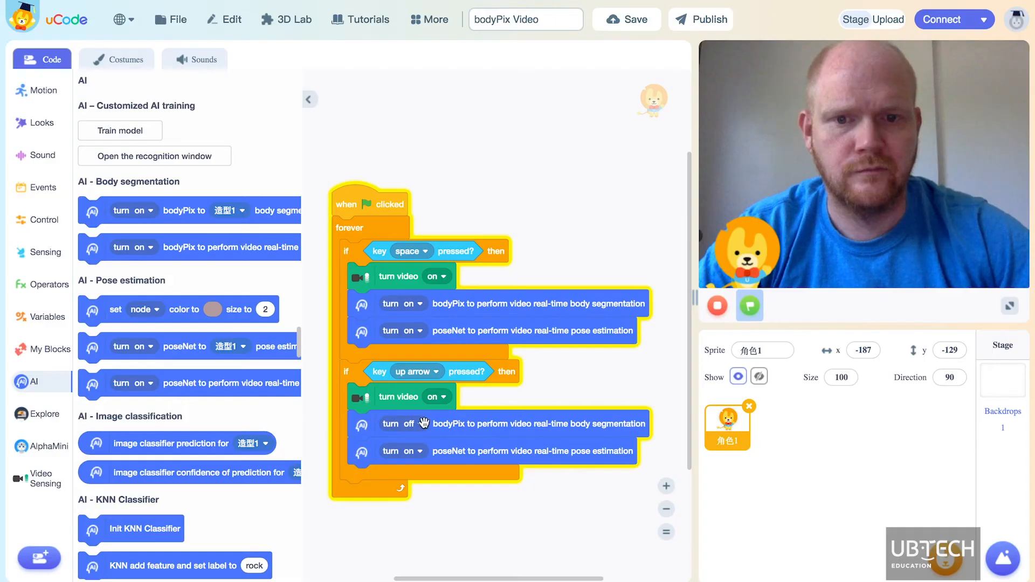
Set the poseNet block in the up-arrow branch to off
left_click(420, 451)
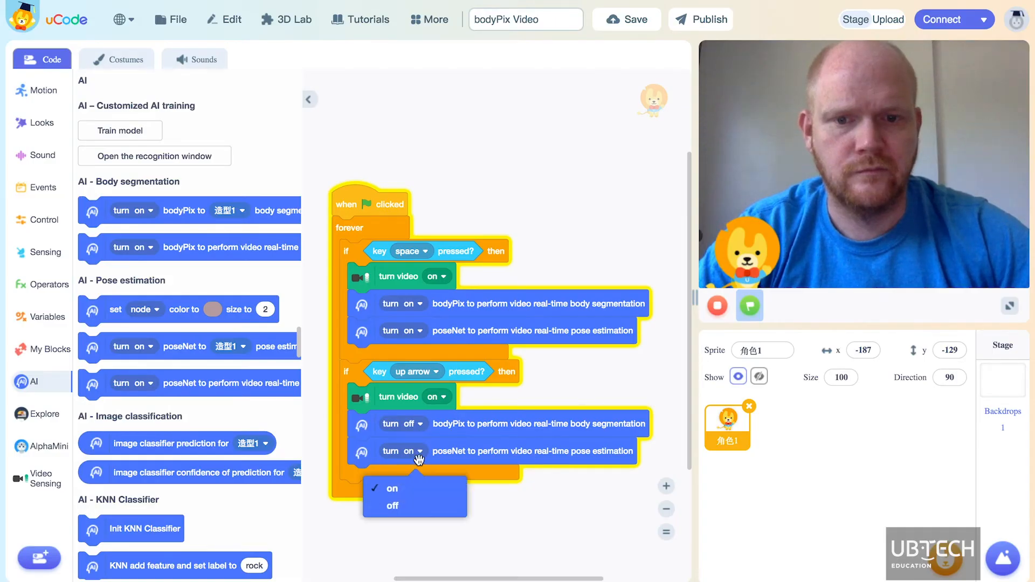
left_click(393, 506)
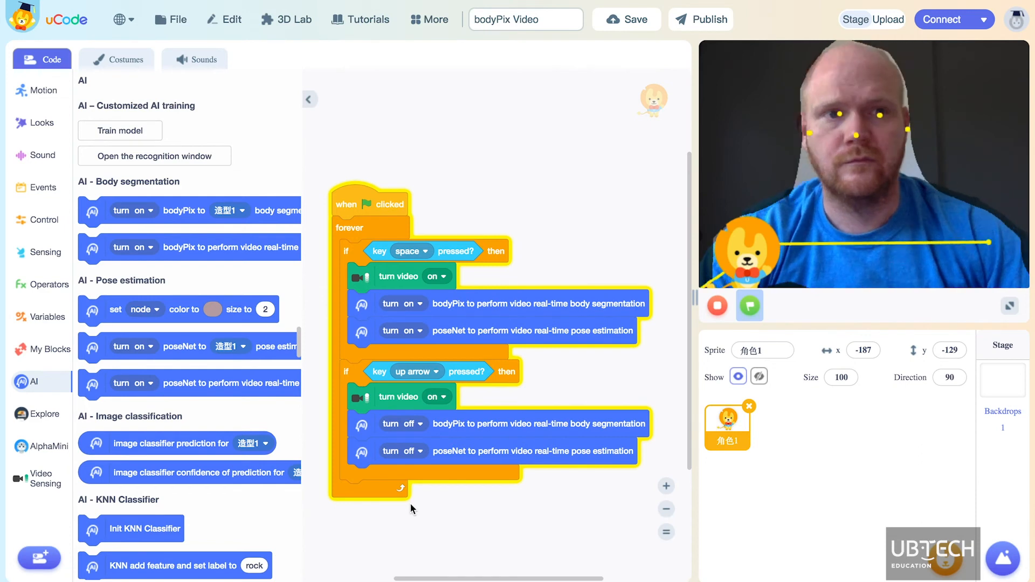
Open Train model and capture about 145 webcam samples each for Crocodile and Polar Bear
left_click(120, 130)
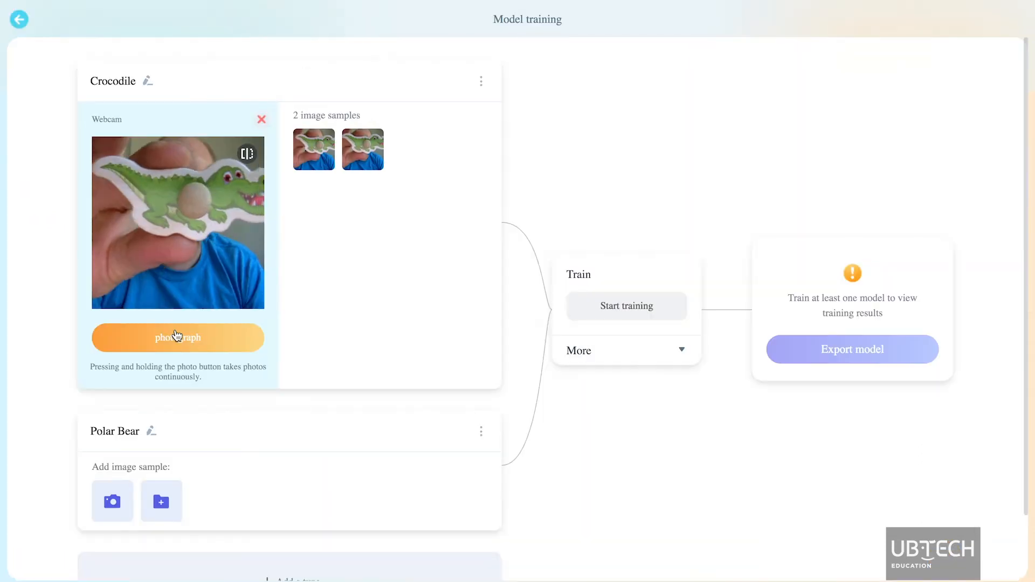
left_click(178, 337)
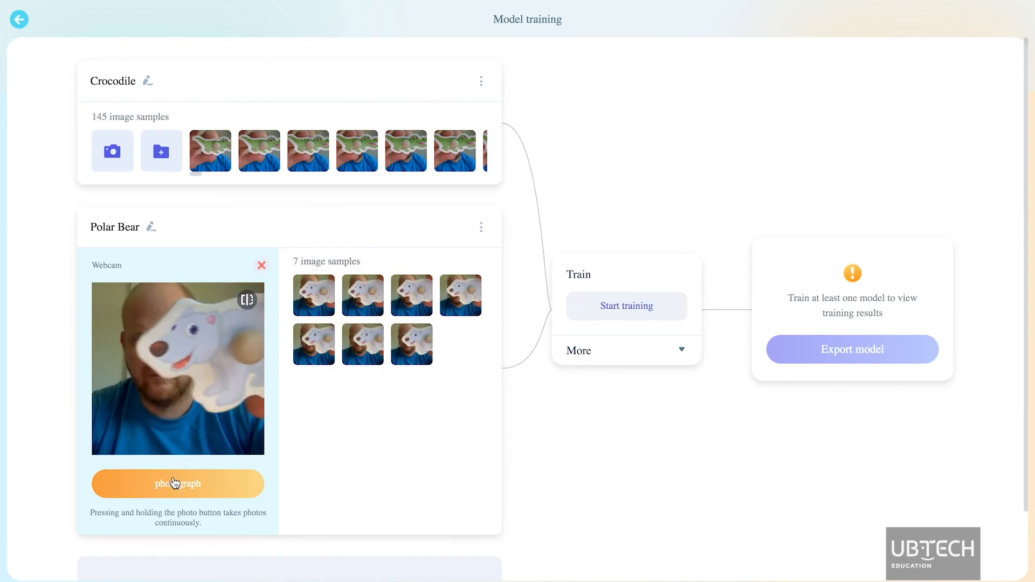
left_click(627, 305)
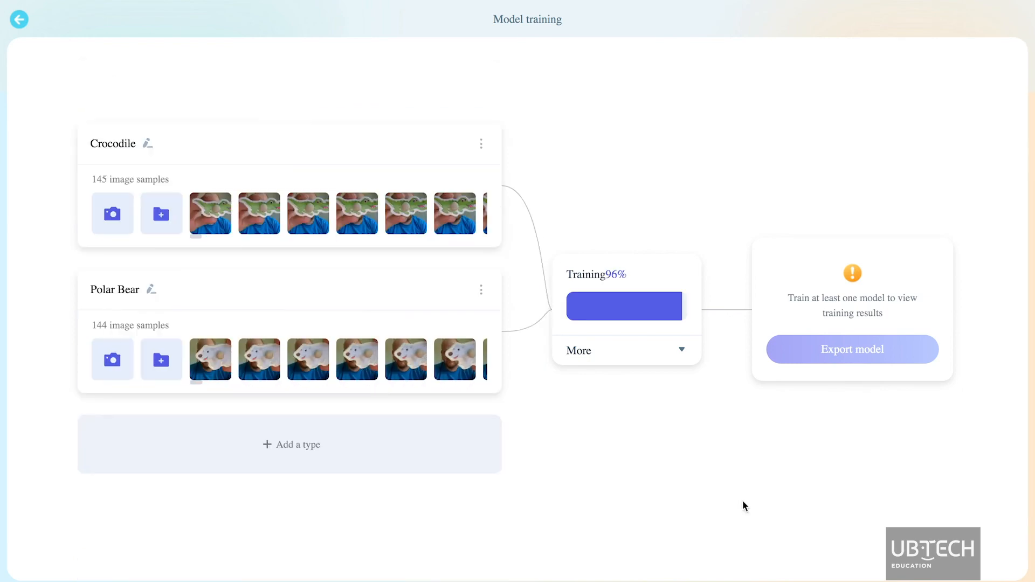